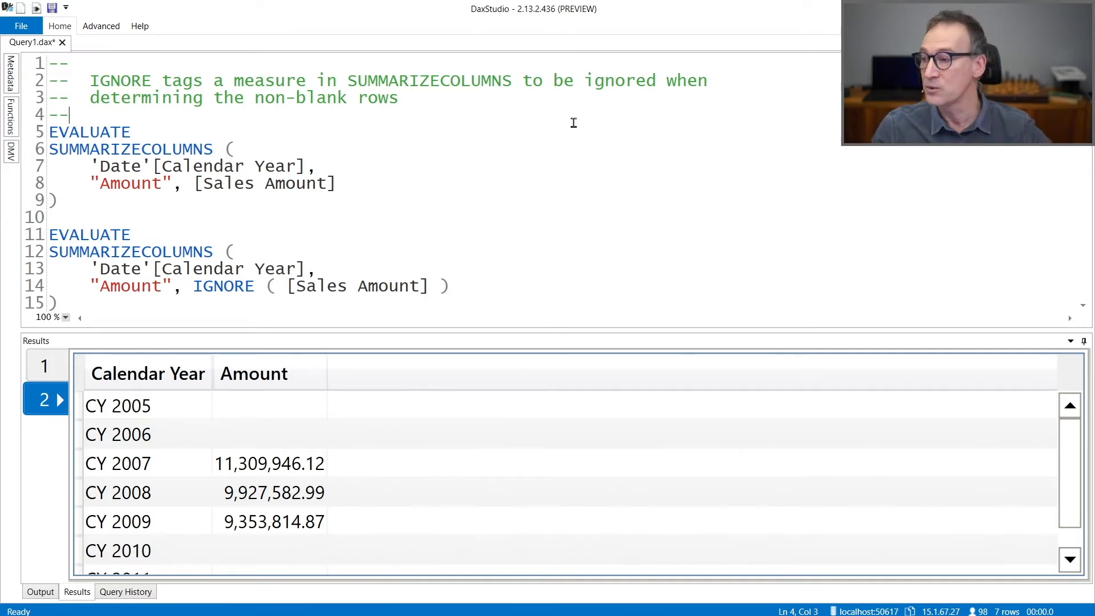
left_click(44, 366)
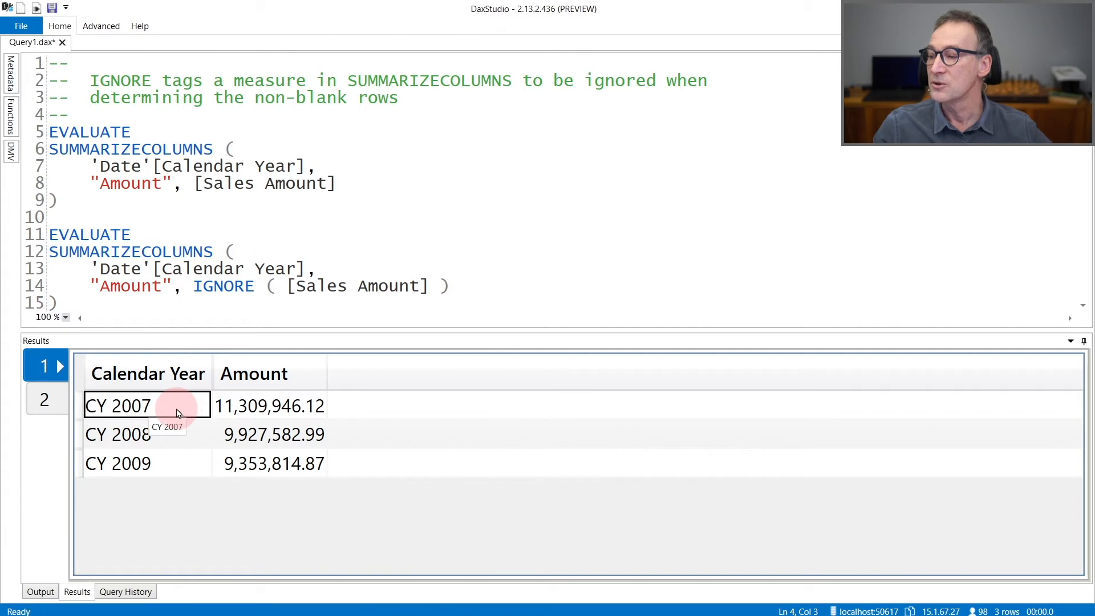
mouse_move(172, 480)
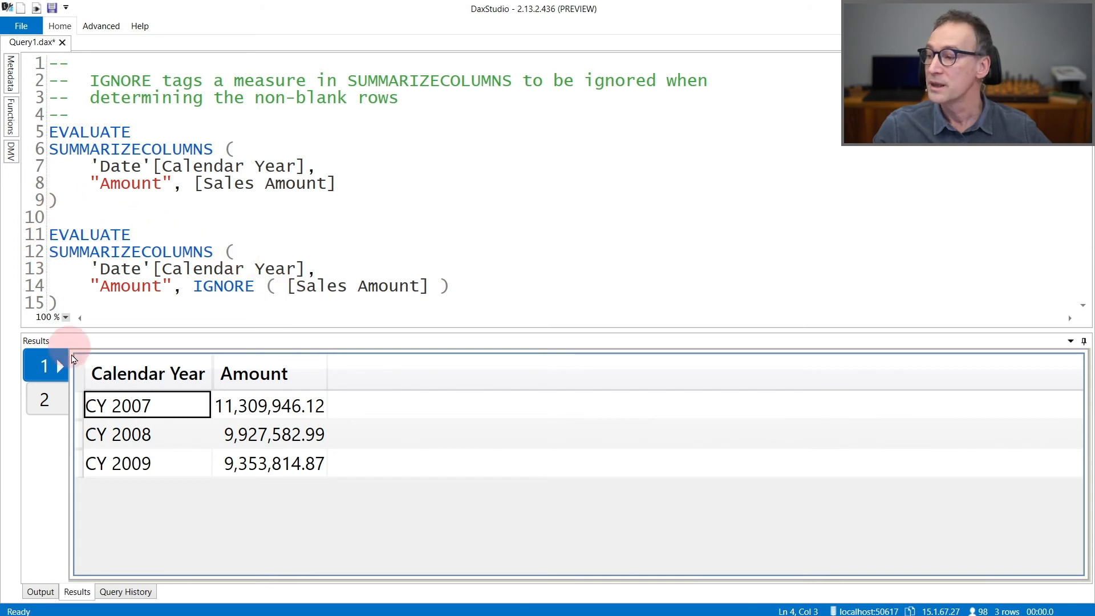
left_click(43, 400)
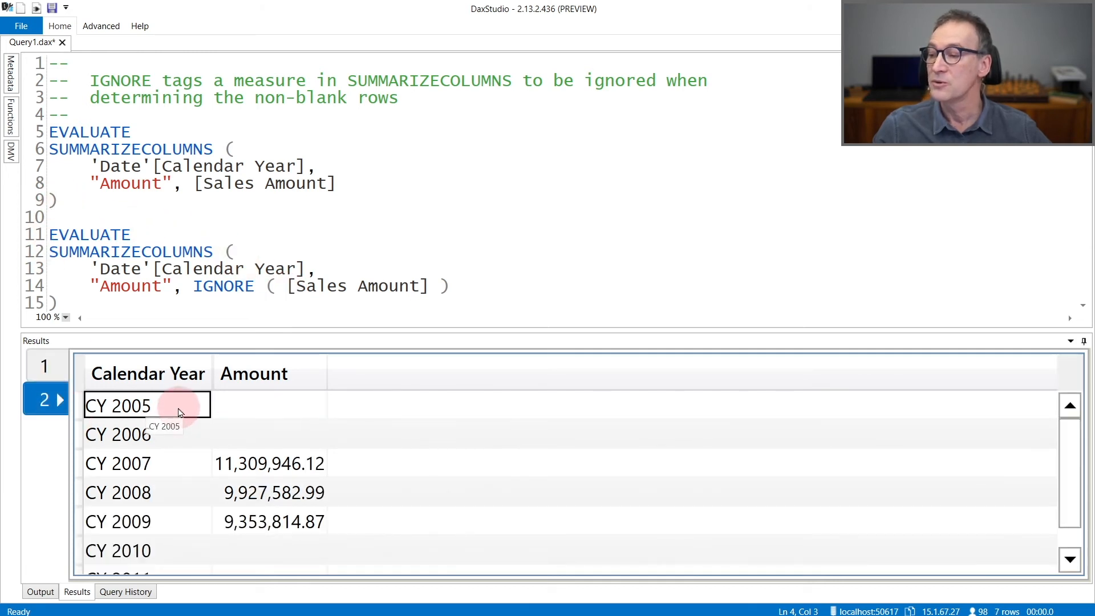
mouse_move(180, 510)
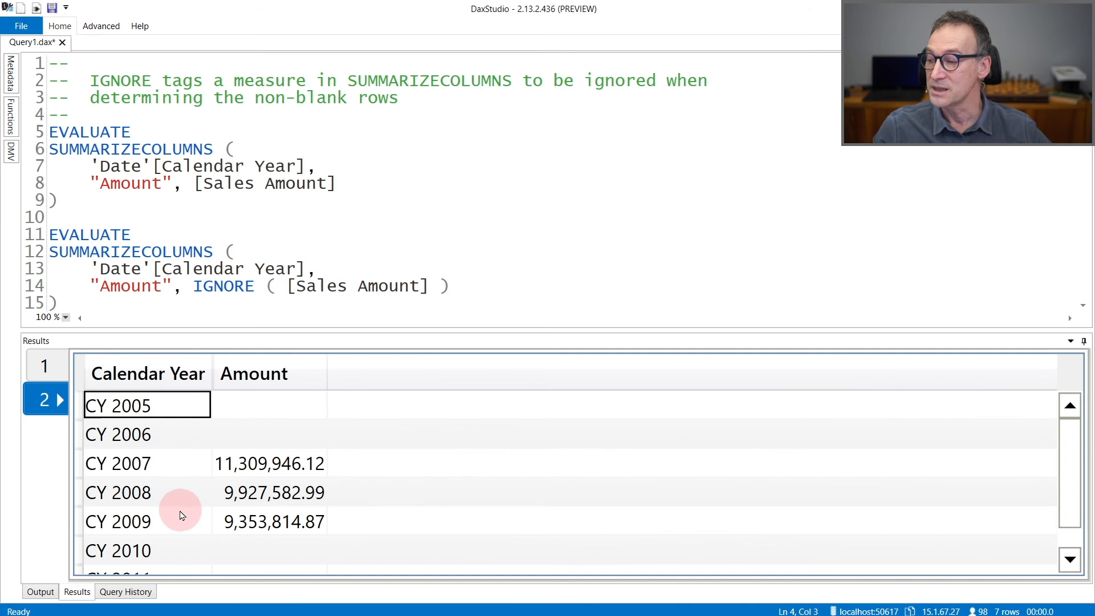